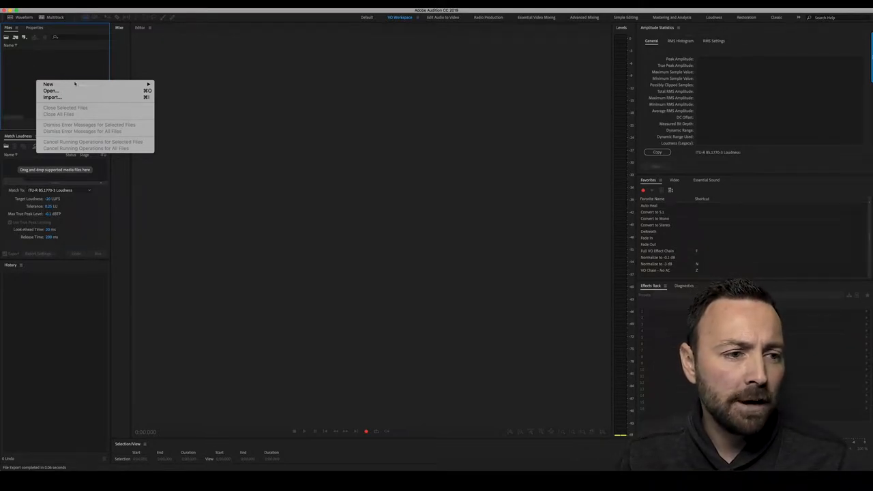
# Create a new blank audio file, keeping the default sample rate and channel settings
pyautogui.click(48, 84)
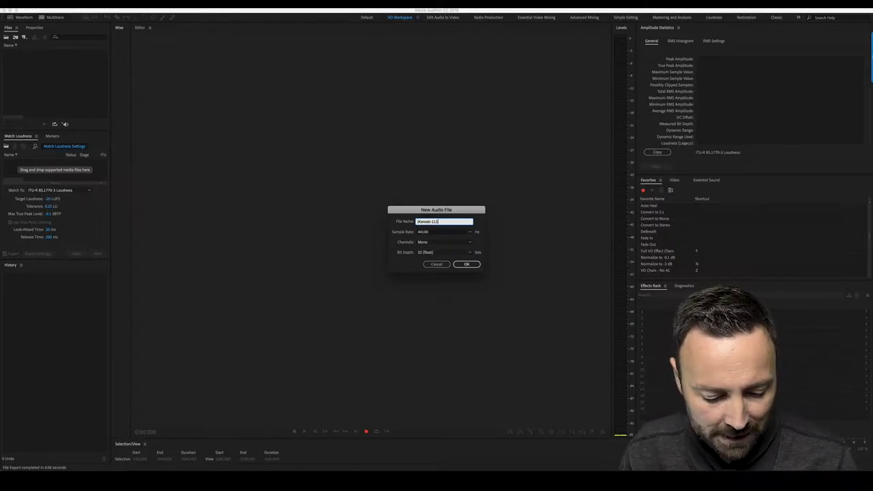
pyautogui.click(466, 264)
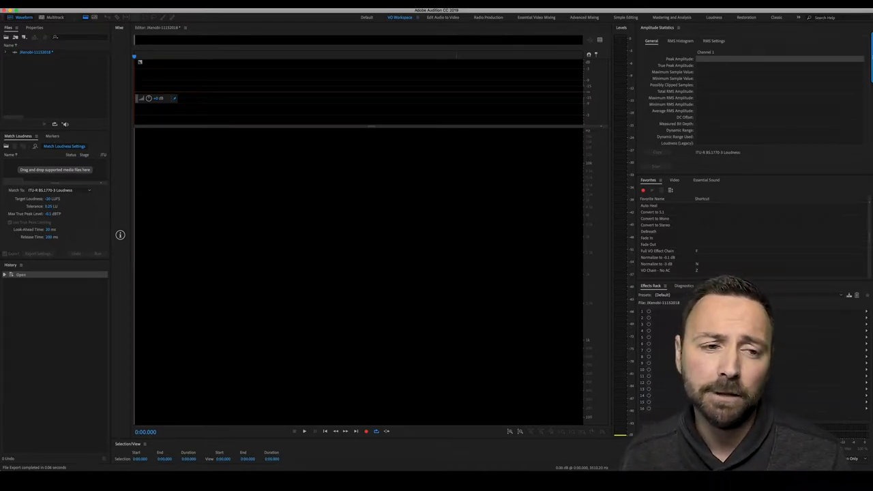
pyautogui.click(365, 431)
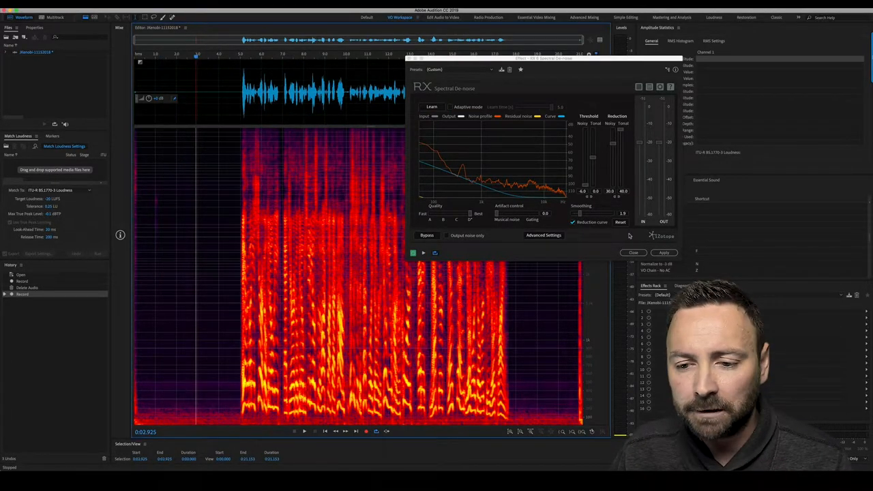
# Apply iZotope RX 7 Spectral De-noise to the recorded voice clip
pyautogui.click(663, 253)
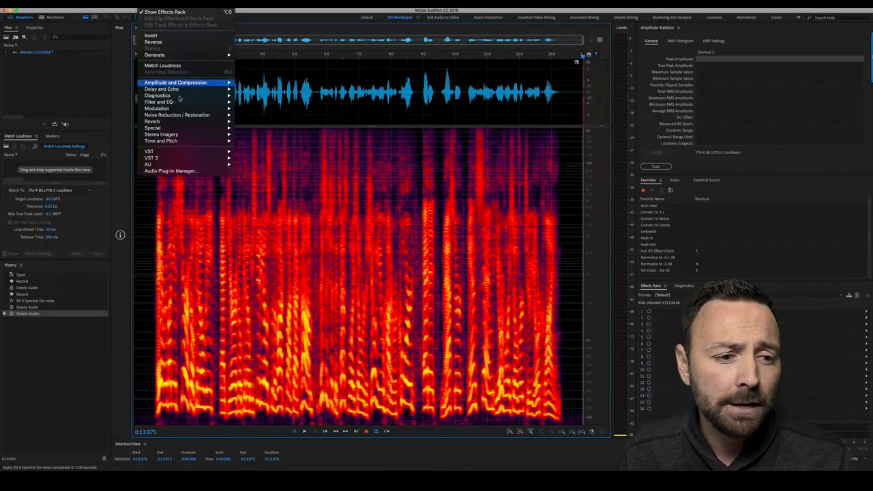
# Apply a FabFilter Pro-Q 3 EQ curve lifting the highs to the de-noised voice clip
pyautogui.click(147, 164)
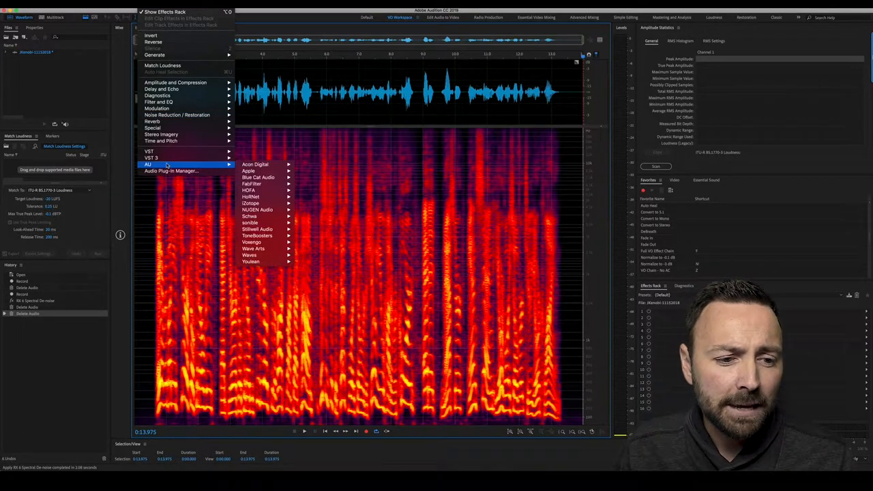
pyautogui.moveTo(251, 183)
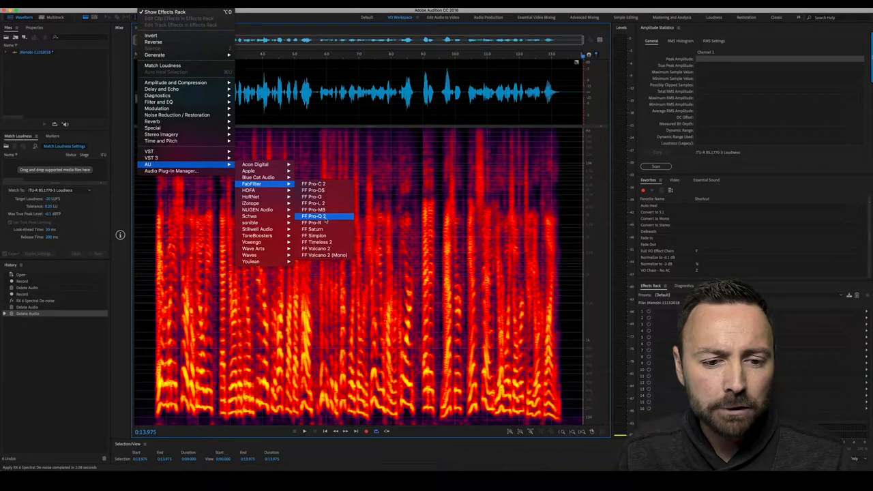
pyautogui.click(316, 216)
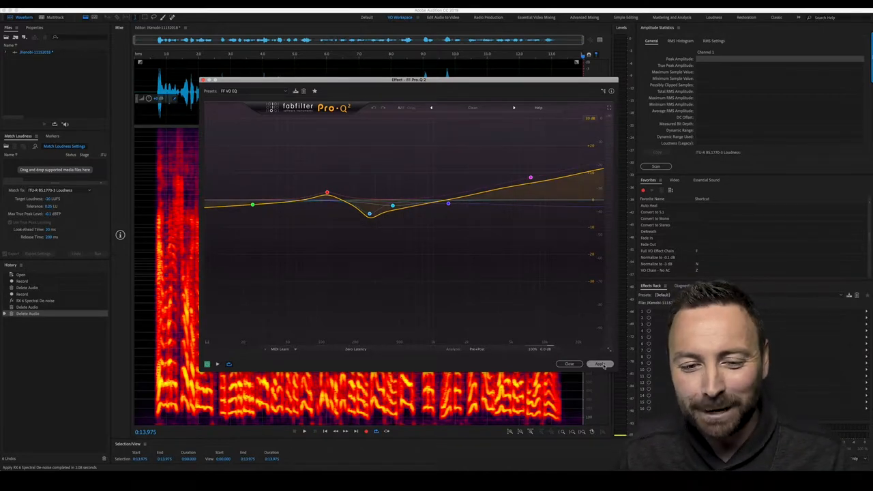
pyautogui.click(599, 363)
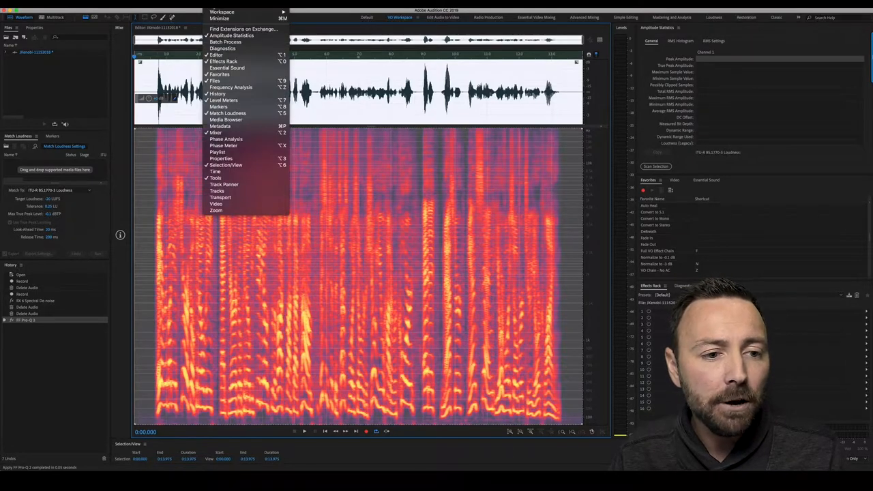
pyautogui.moveTo(227, 113)
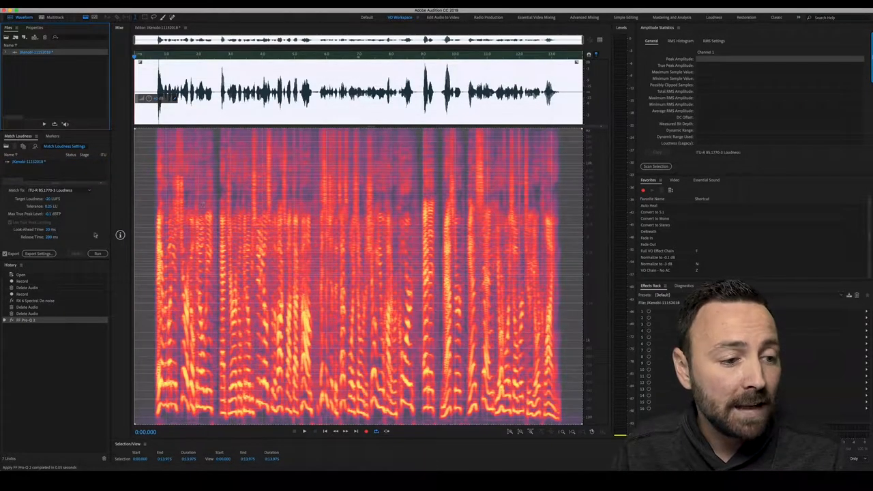
# Run Match Loudness to ITU-R BS.1770-3, then jump back to an earlier history state
pyautogui.click(60, 189)
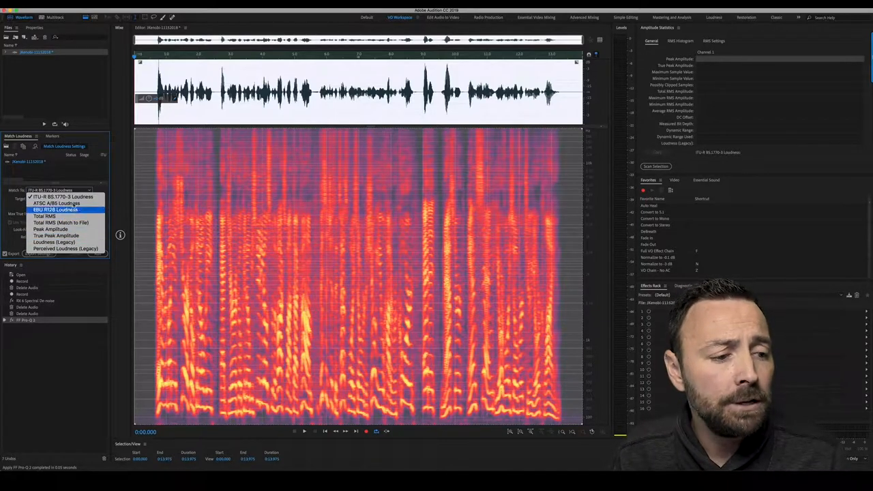
pyautogui.click(63, 196)
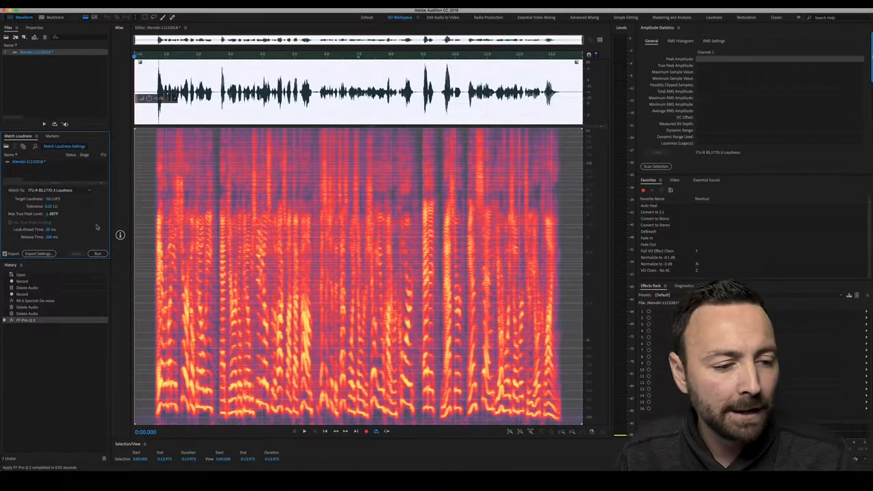
pyautogui.moveTo(98, 254)
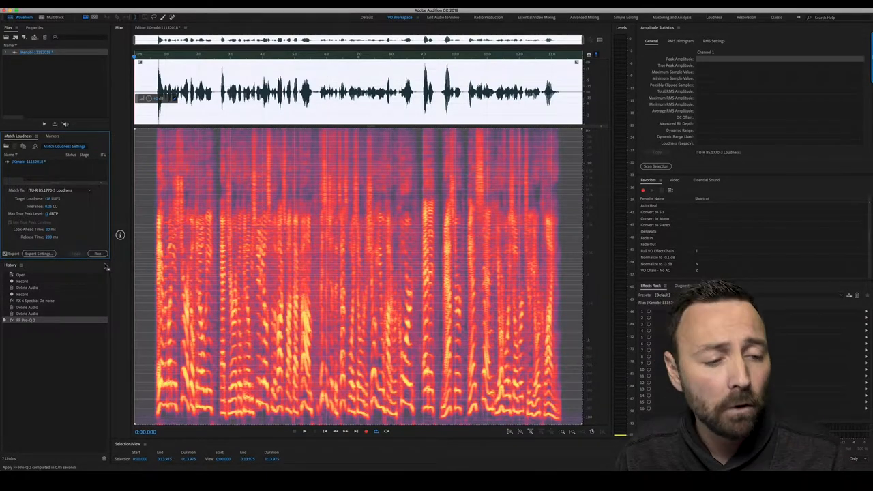
pyautogui.click(98, 253)
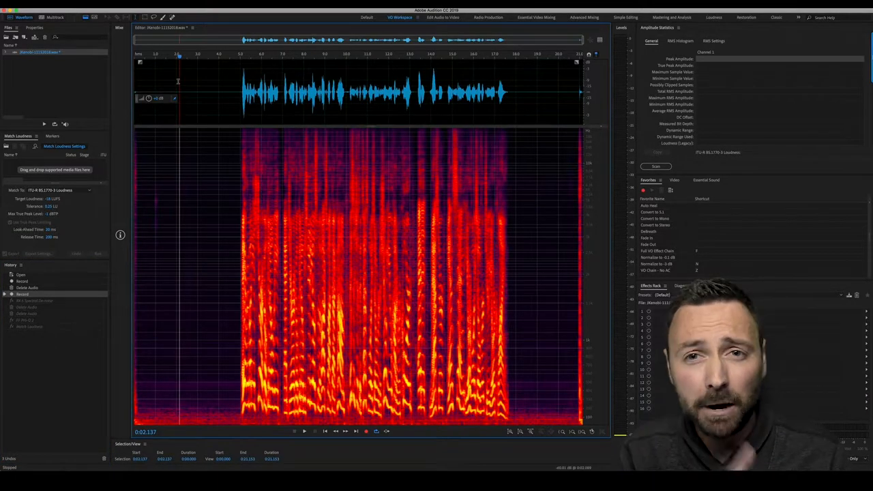
# Revert to the de-noised stage in the History panel for comparison
pyautogui.click(295, 431)
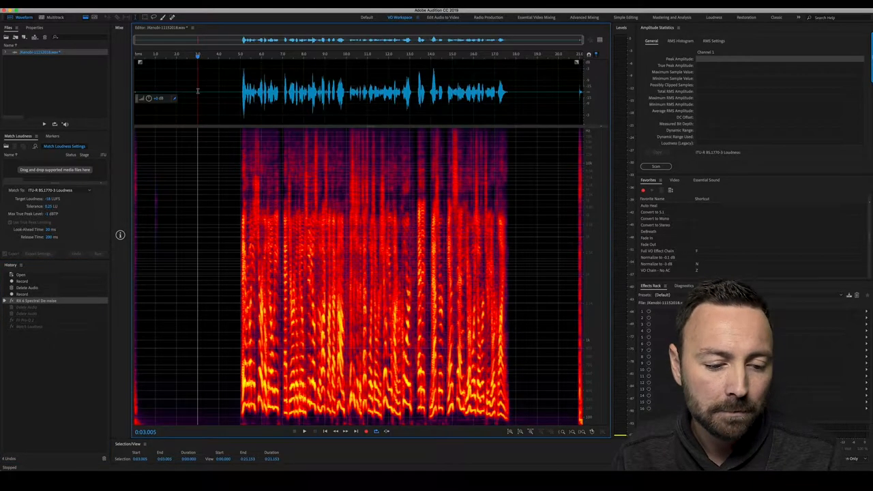
# Return to the latest Match Loudness state and select the whole waveform
pyautogui.click(304, 432)
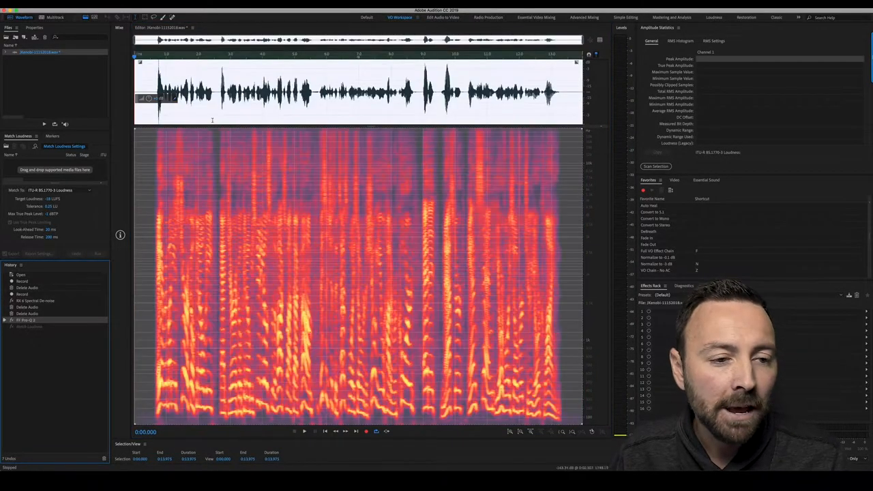
pyautogui.click(294, 431)
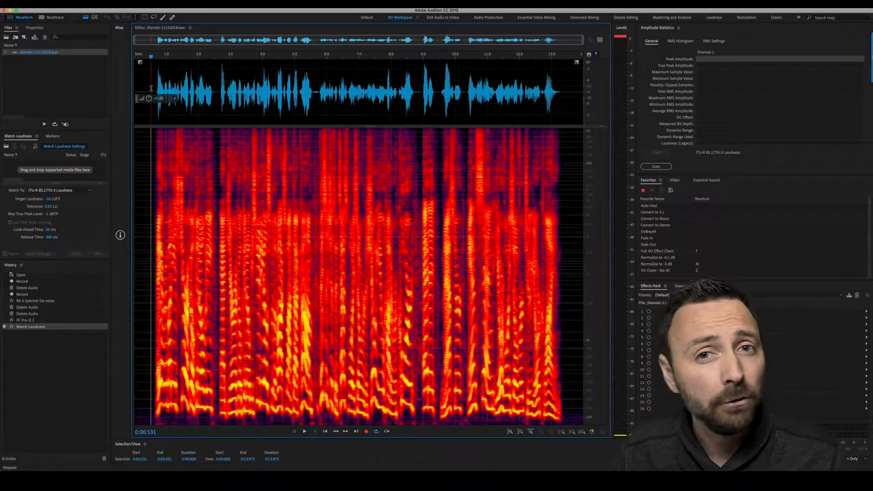
pyautogui.click(295, 431)
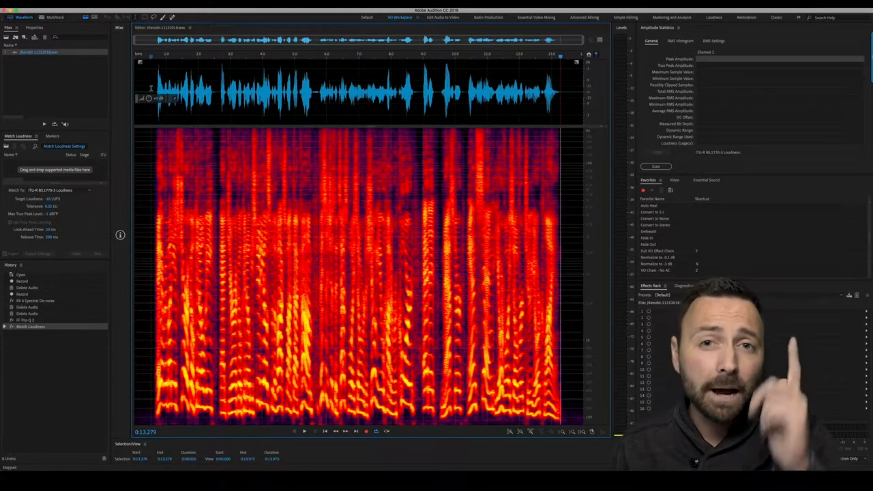
pyautogui.click(8, 16)
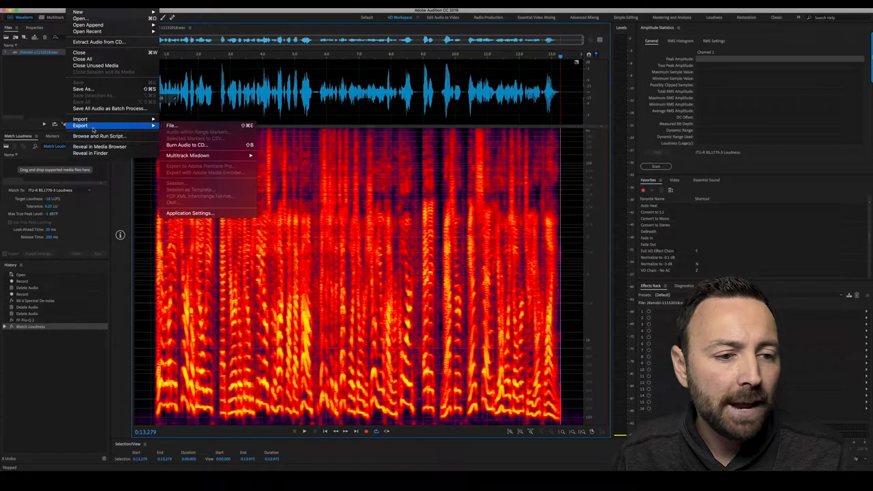
# Start Export > File for the voiceover and choose Wave PCM as the format
pyautogui.click(172, 125)
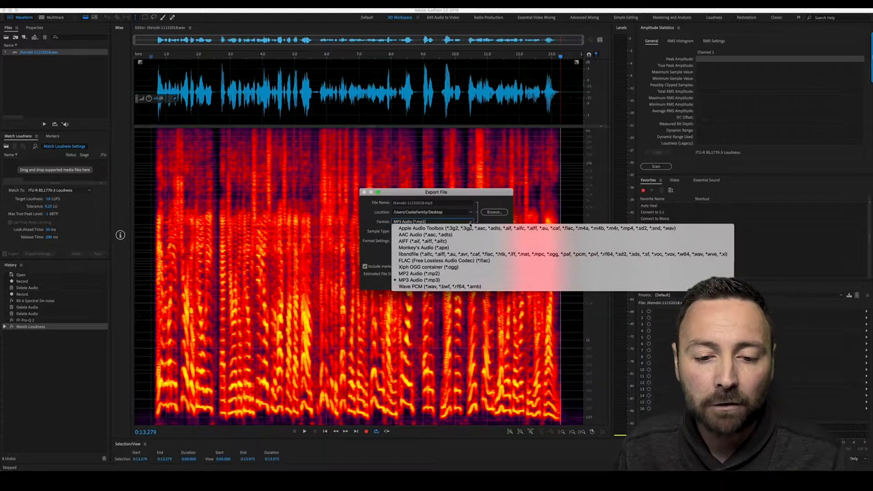
pyautogui.click(419, 280)
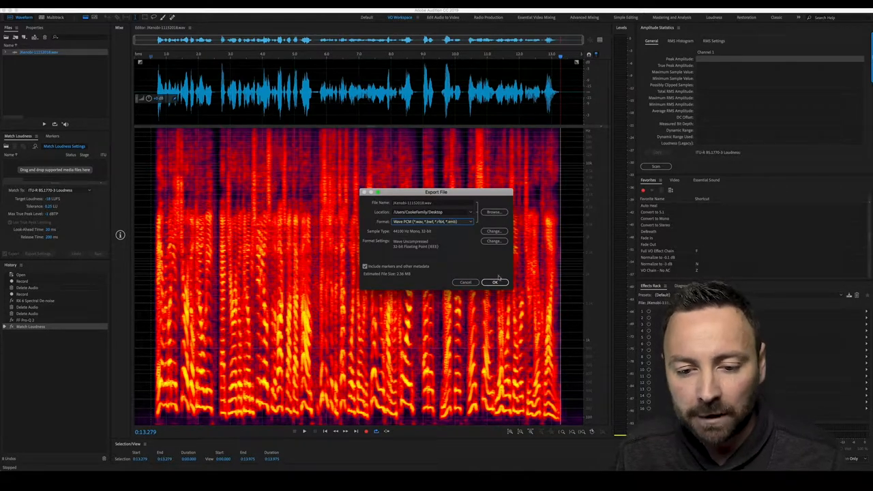
# Export the voiceover to the desktop as a Wave PCM (.wav) file
pyautogui.click(496, 281)
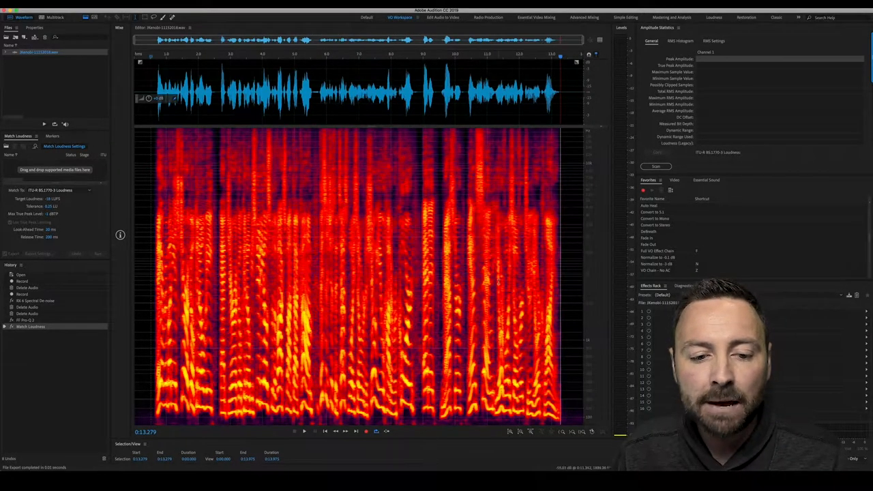